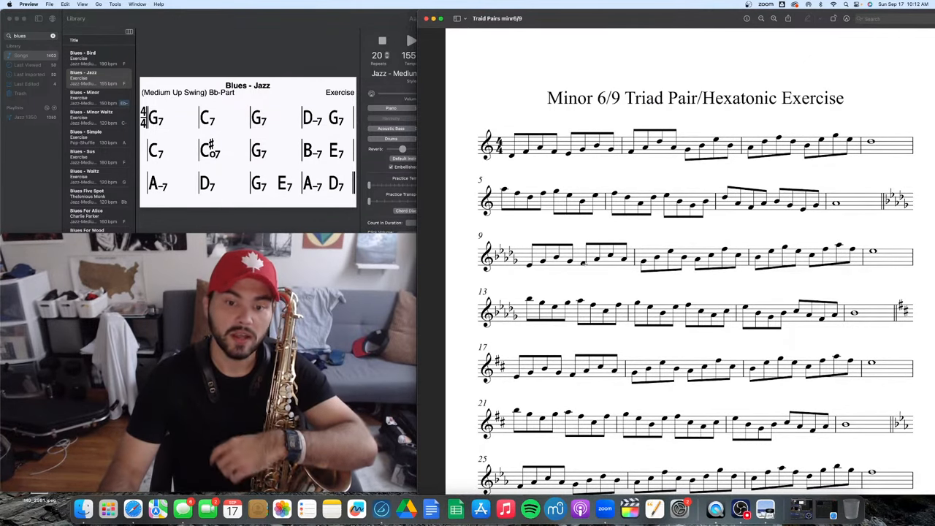
# - Scroll down the Blues - Jazz chart while the Medium Up Swing backing track plays
pyautogui.scroll(-3)
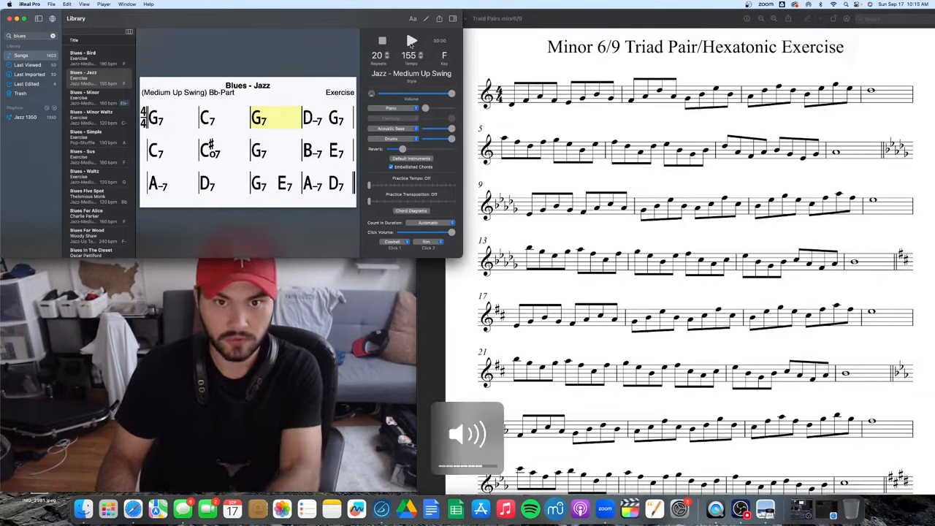
pyautogui.click(412, 41)
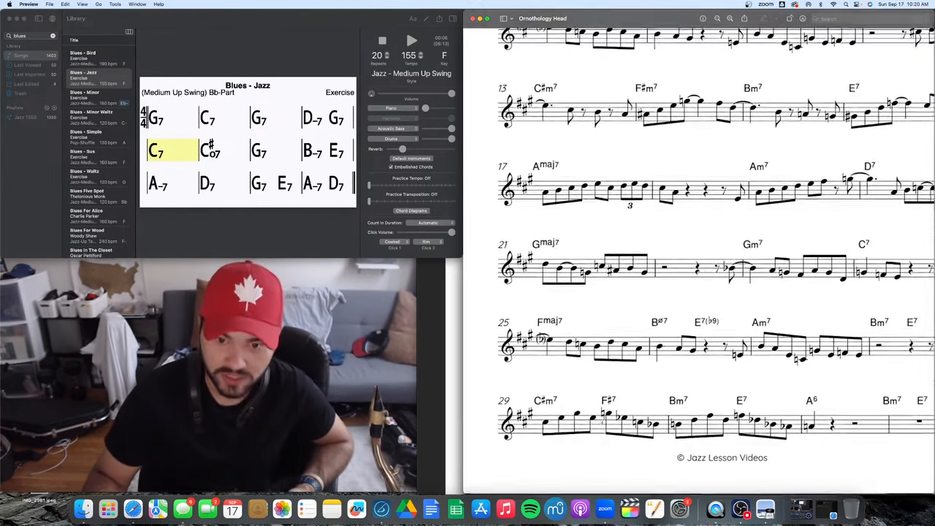
pyautogui.scroll(-3)
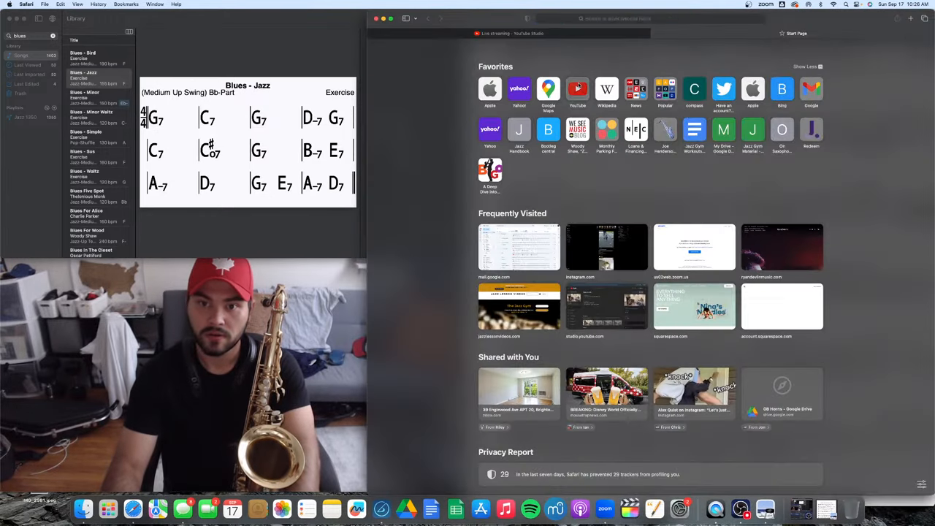
# - Search YouTube for 'ornithology charlie parker' via the suggestion for the typed 'ornoi'
pyautogui.click(577, 89)
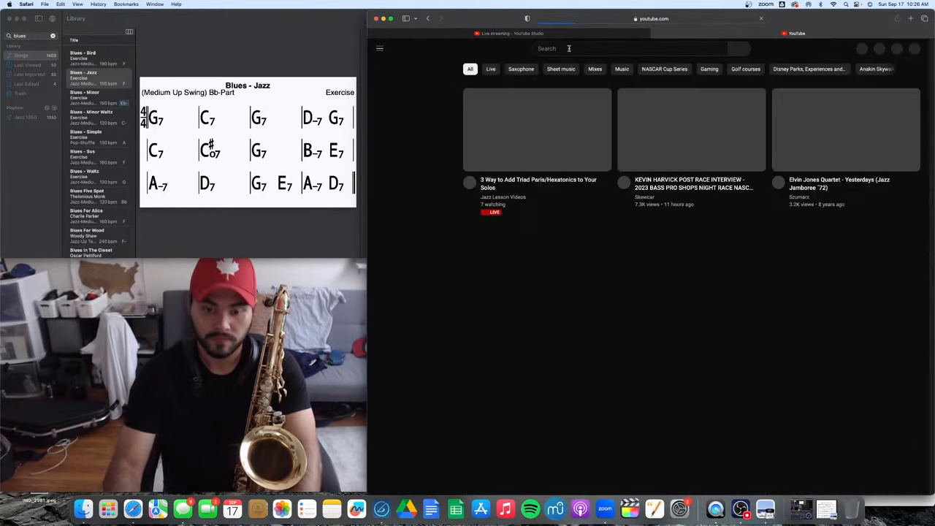
pyautogui.write('ornoi')
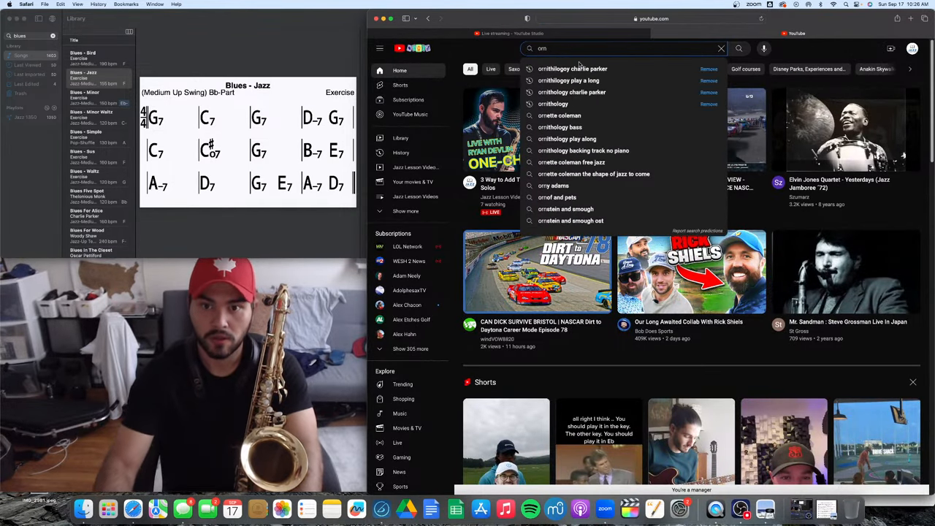
pyautogui.click(573, 69)
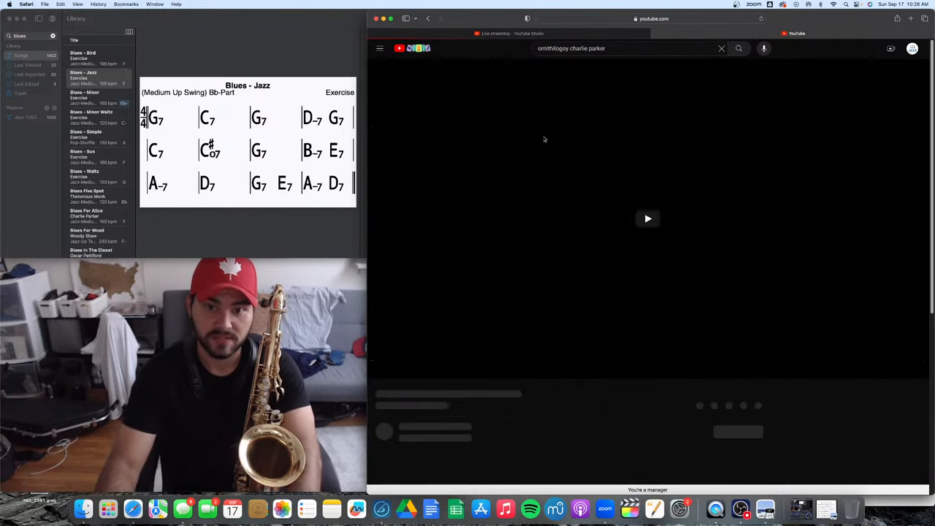
pyautogui.click(647, 219)
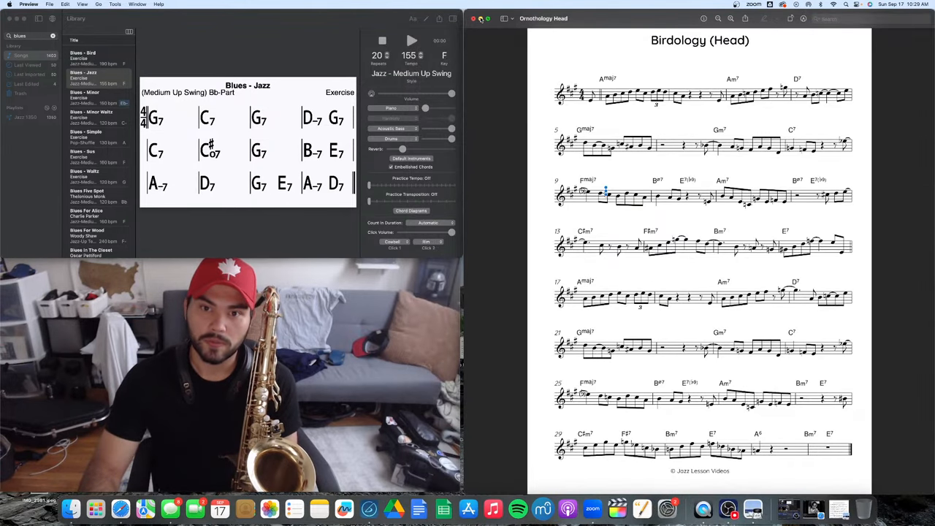
# - Switch to the Finder desktop and launch a desktop file from it
pyautogui.click(480, 18)
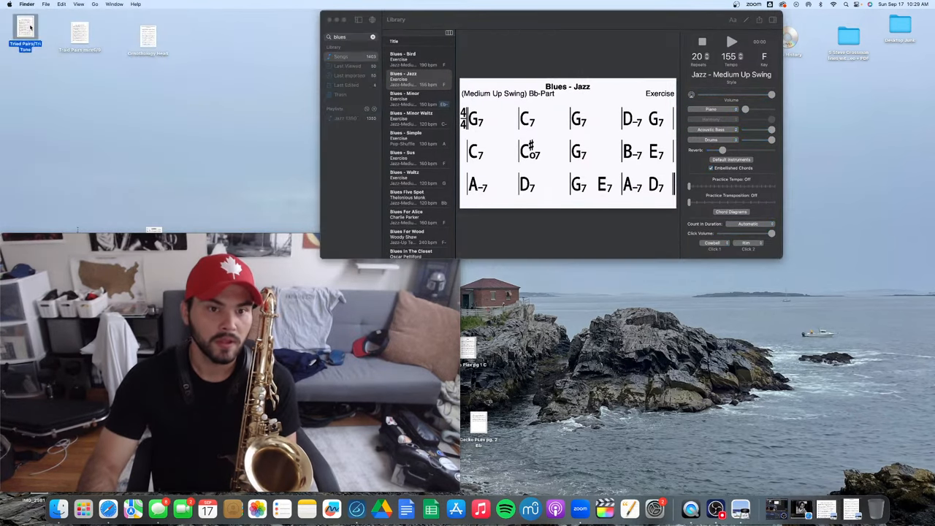
pyautogui.doubleClick(25, 26)
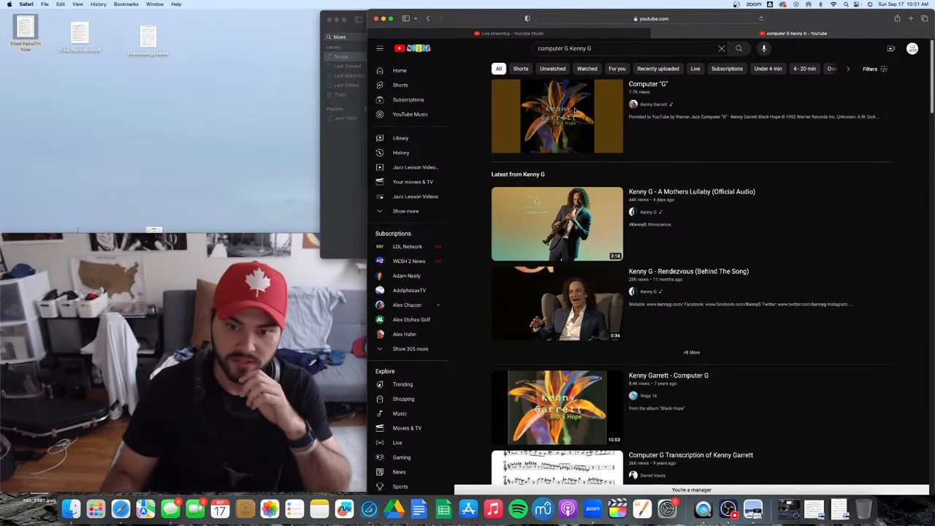
# - Start playback of Kenny Garrett's Computer "G" video from the Black Hope album
pyautogui.click(557, 117)
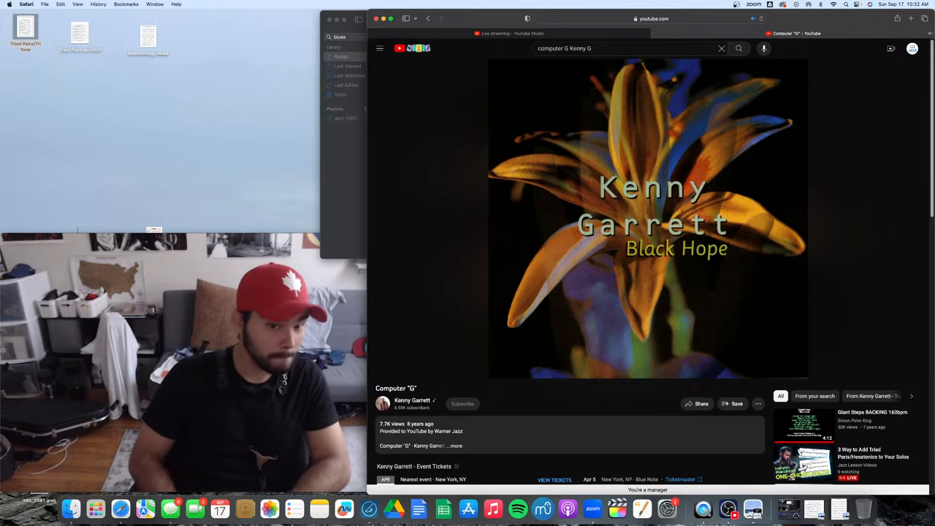
pyautogui.click(646, 219)
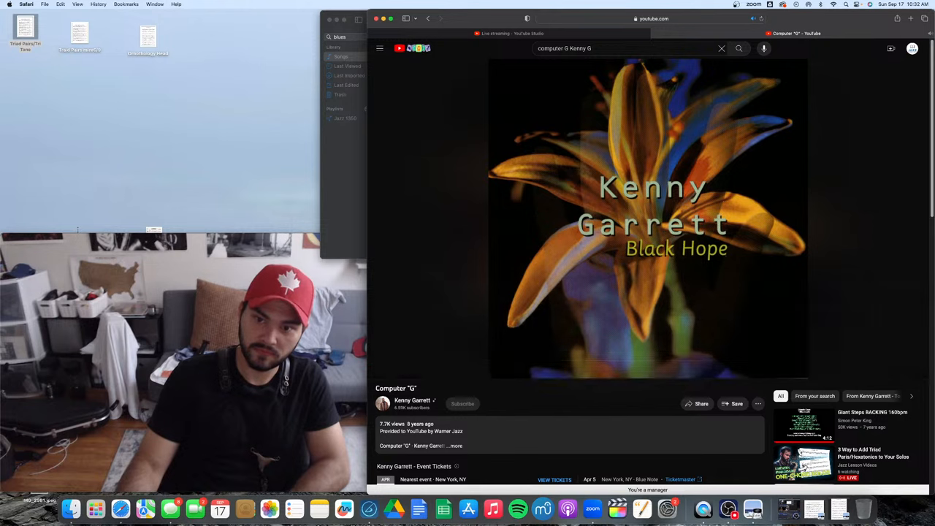
pyautogui.moveTo(418, 155)
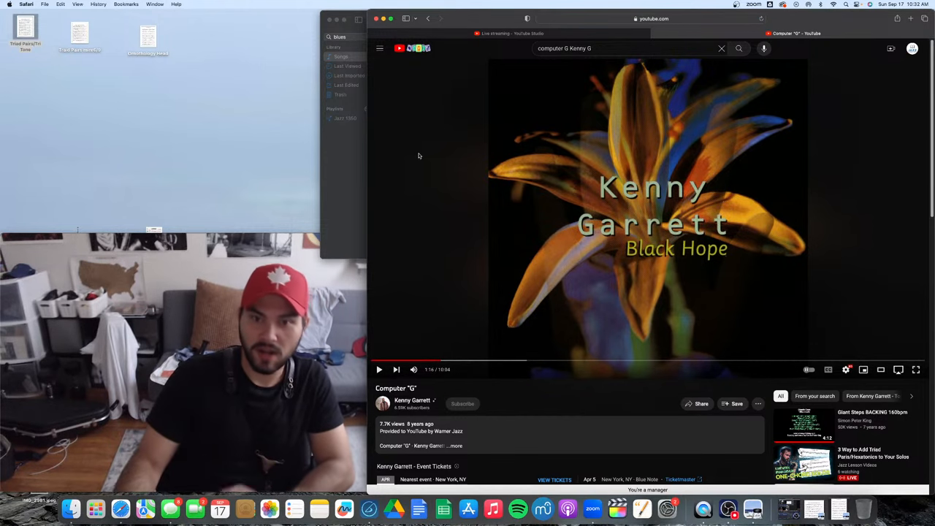